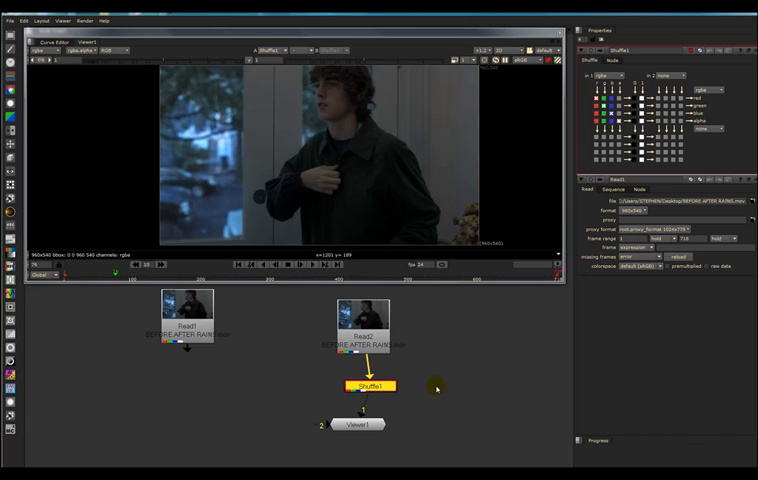
mouse_move(404, 330)
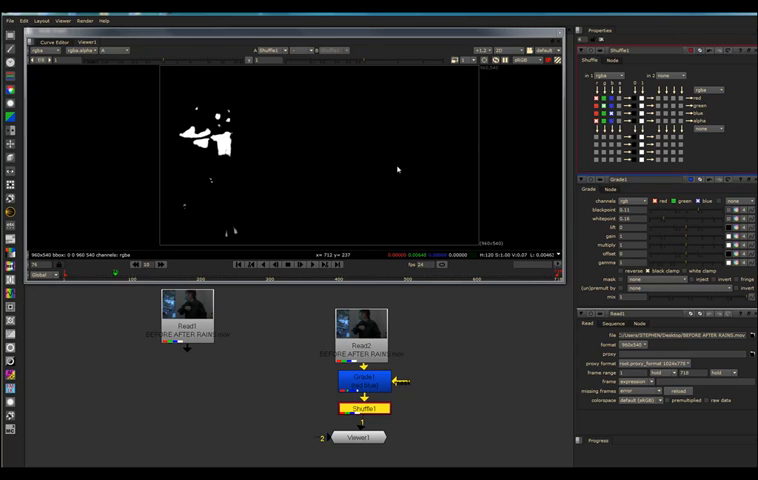
mouse_move(398, 170)
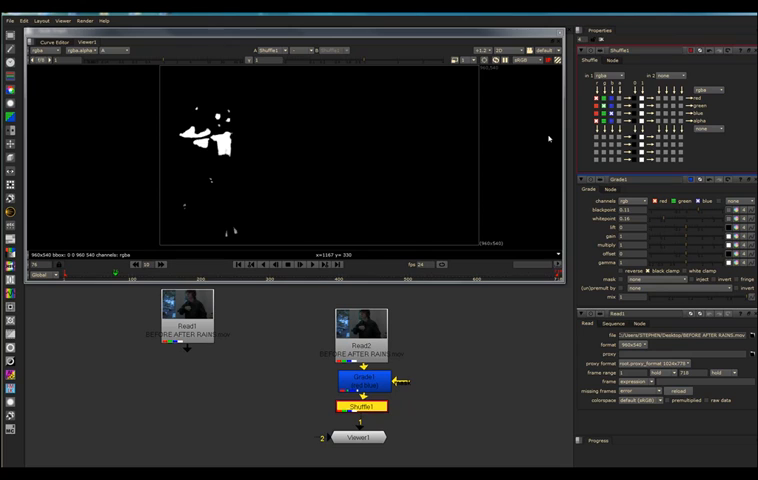
Select the other clip's Read node in the node graph
click(184, 312)
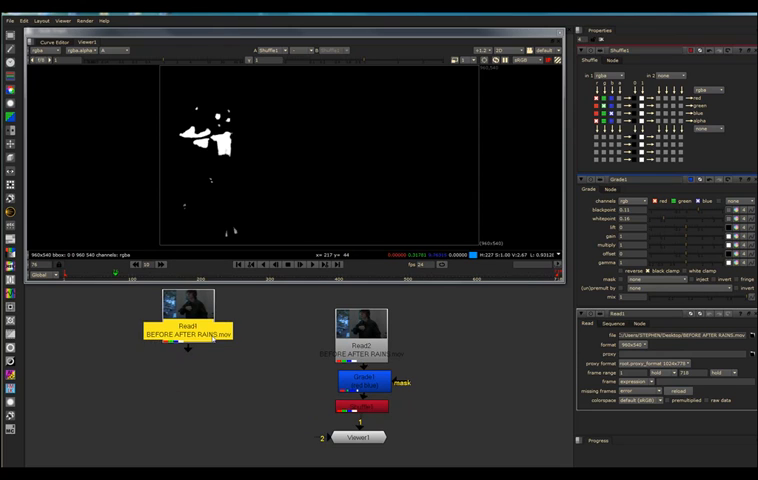